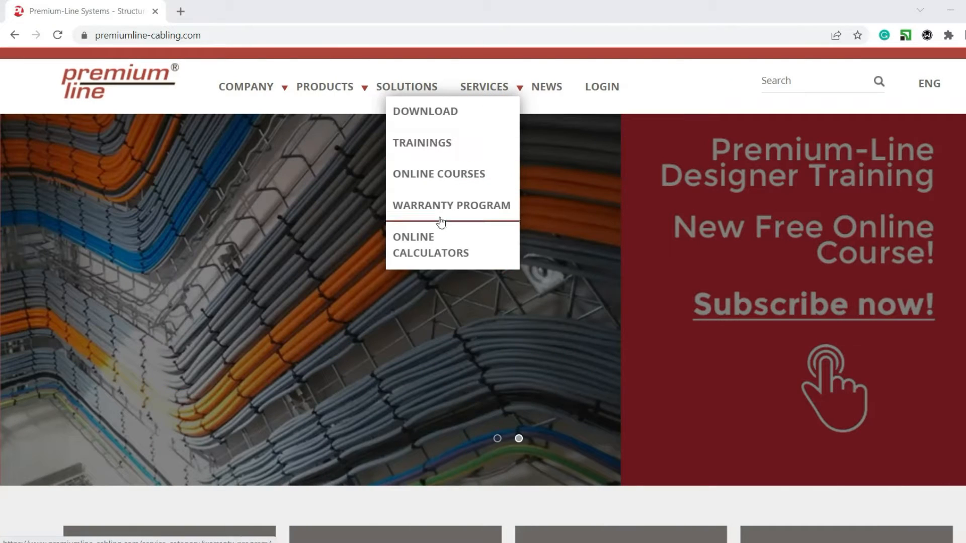
mouse_move(444, 117)
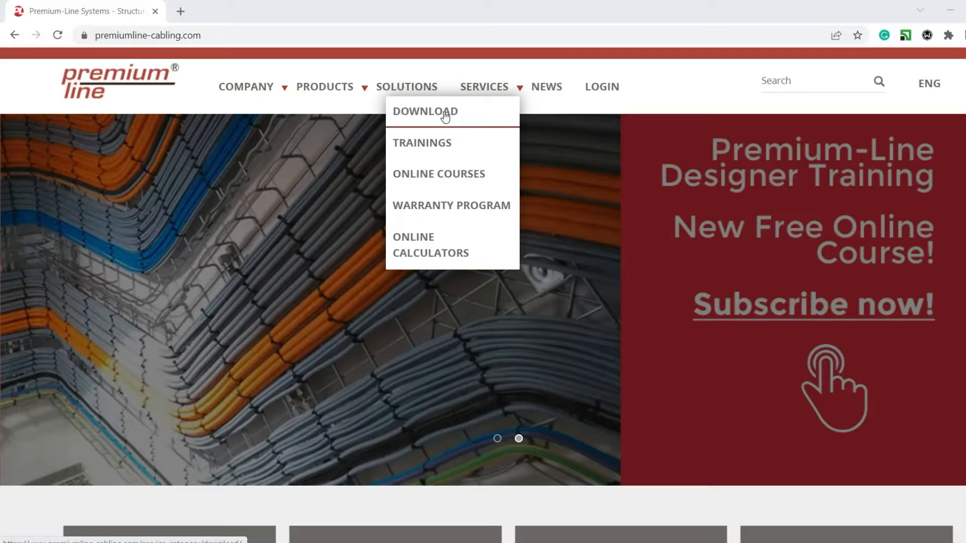
Reach the Visio Stencils downloads page from the Services > Download center.
click(425, 112)
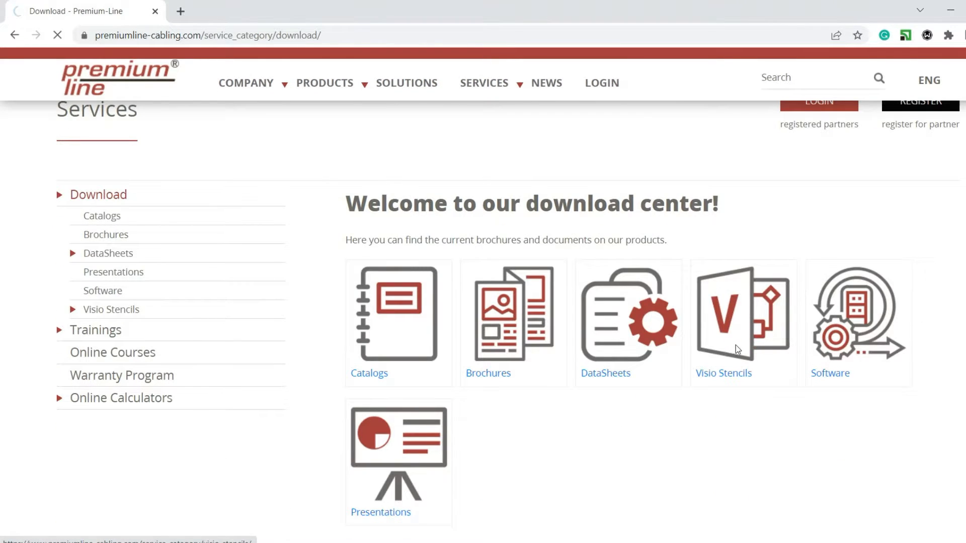
click(742, 311)
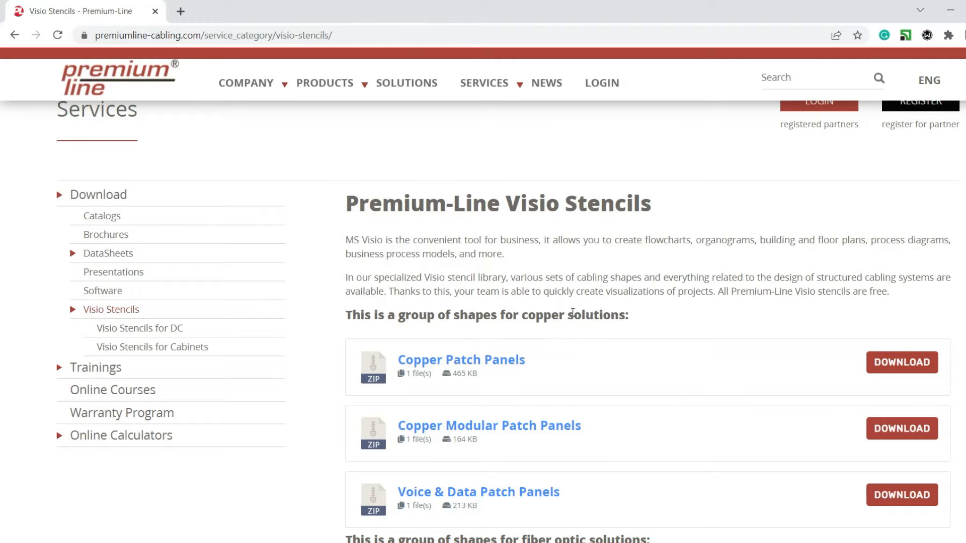
scroll(down, 3)
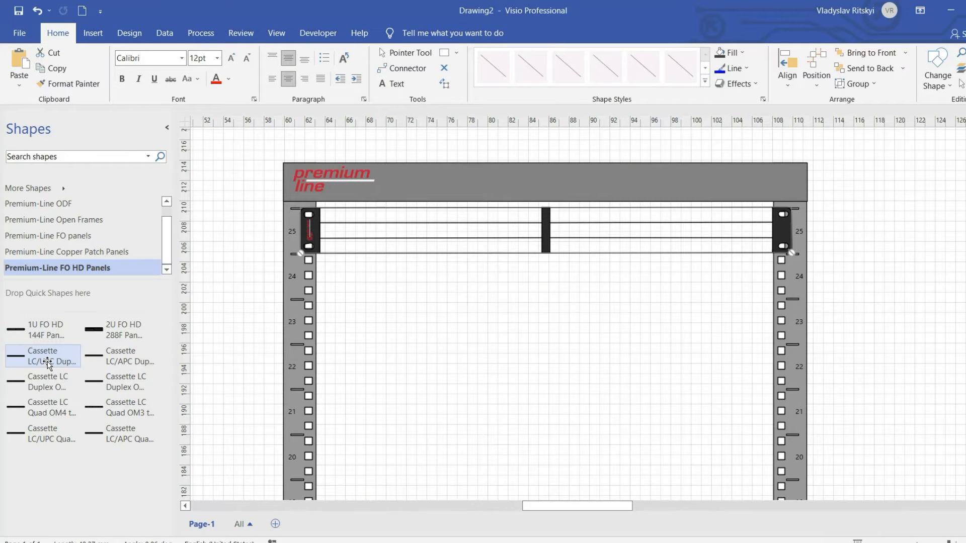
Add a Cassette LC Duplex shape from the FO HD Panels stencil into the rack's panel.
click(427, 226)
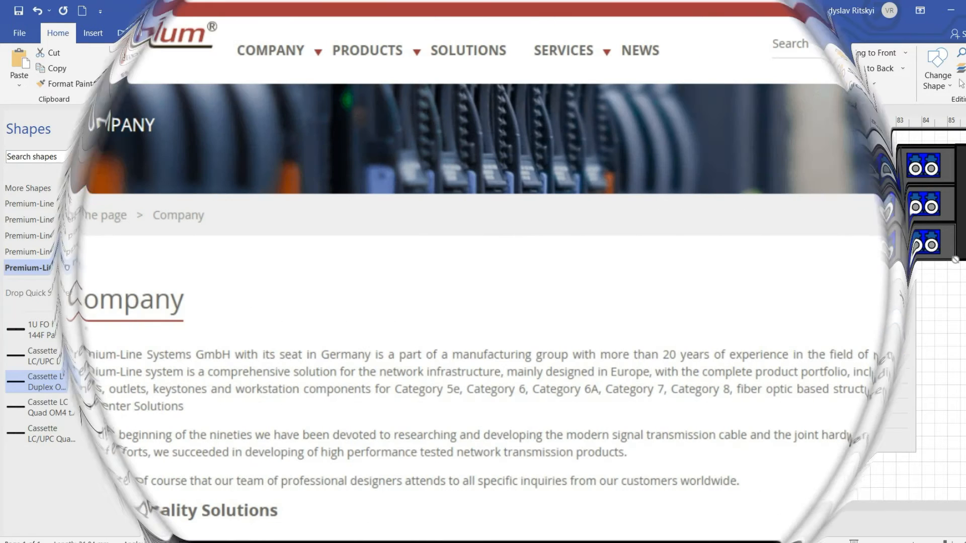
Navigate via Services > Download to the DataSheets list of product PDFs.
click(562, 50)
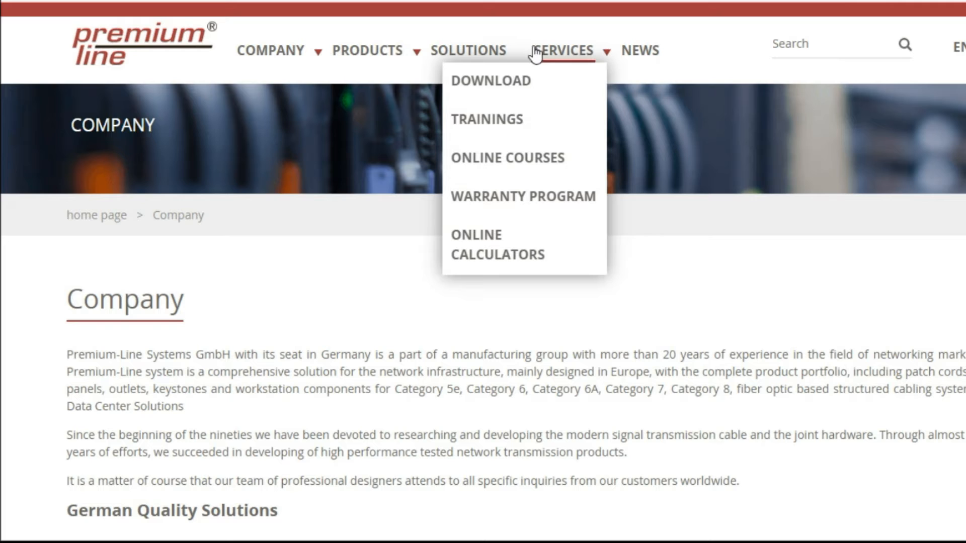
mouse_move(496, 209)
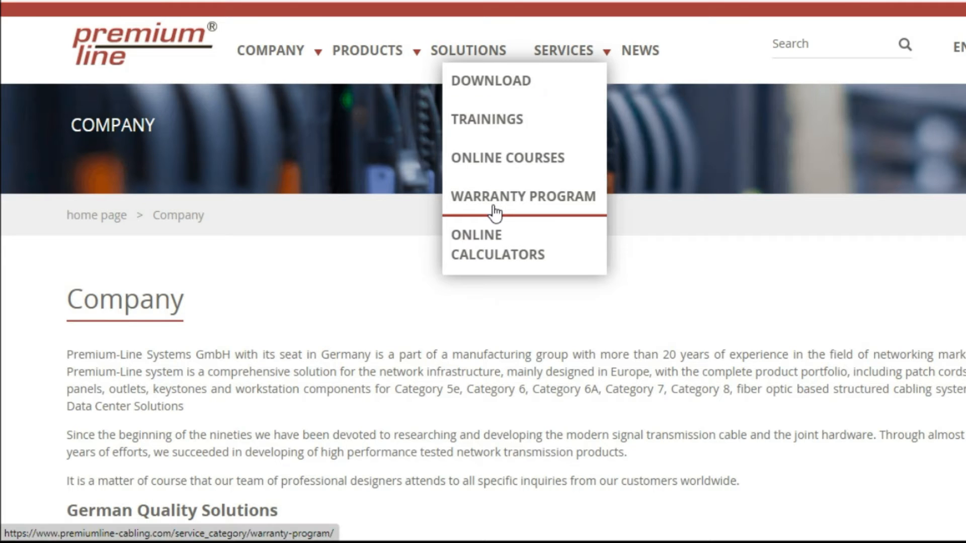
click(490, 80)
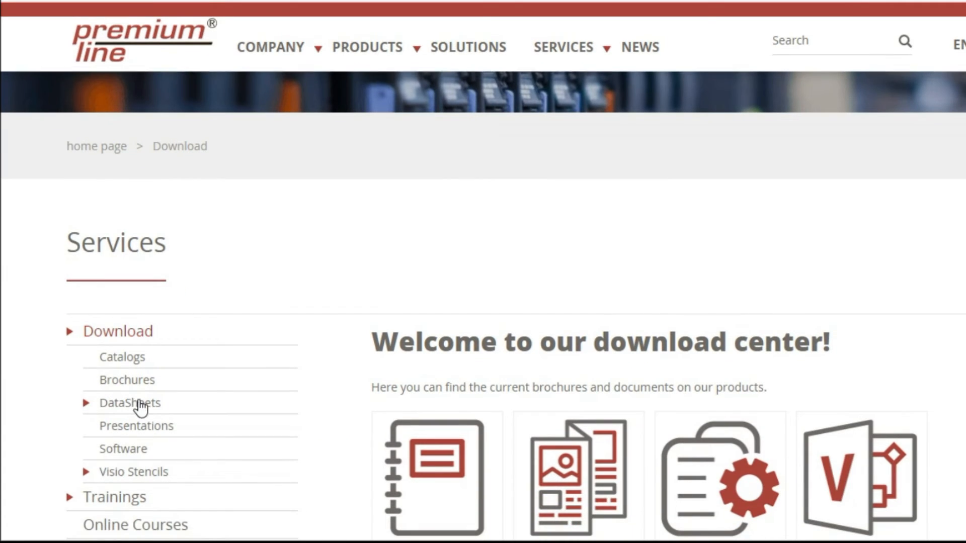
mouse_move(194, 421)
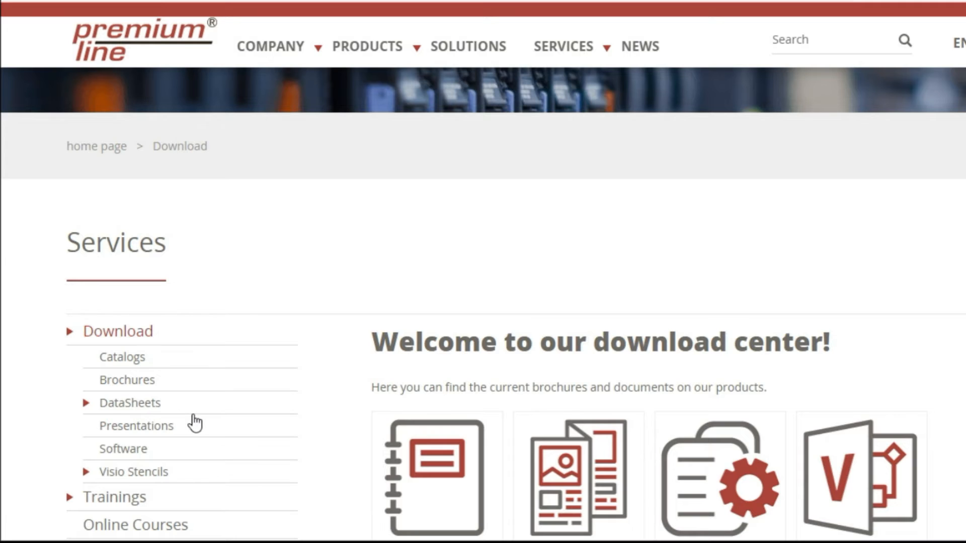
click(130, 402)
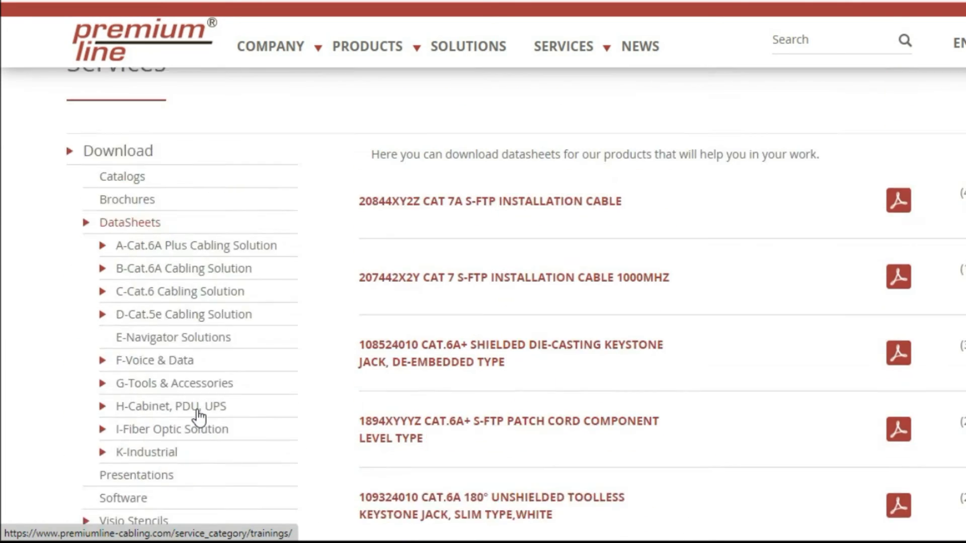
scroll(up, 3)
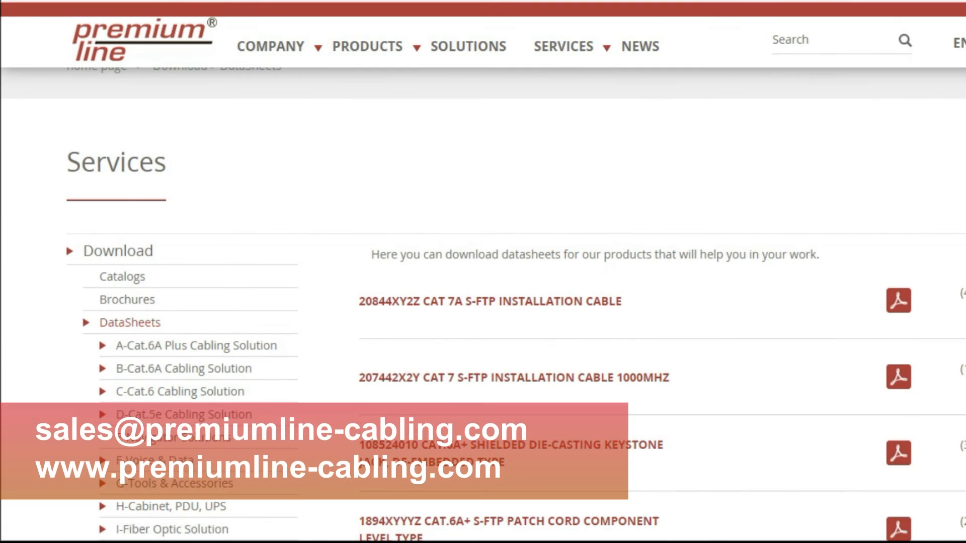
mouse_move(861, 496)
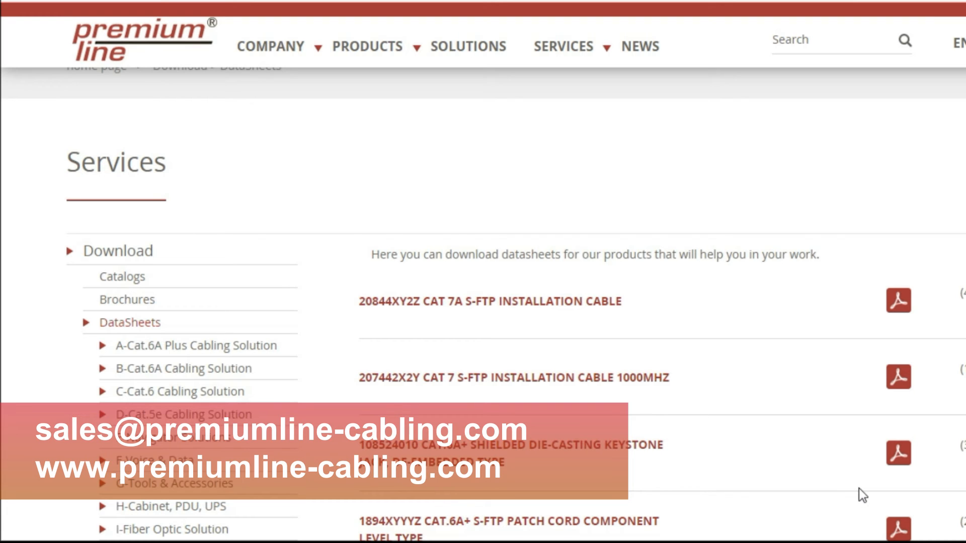